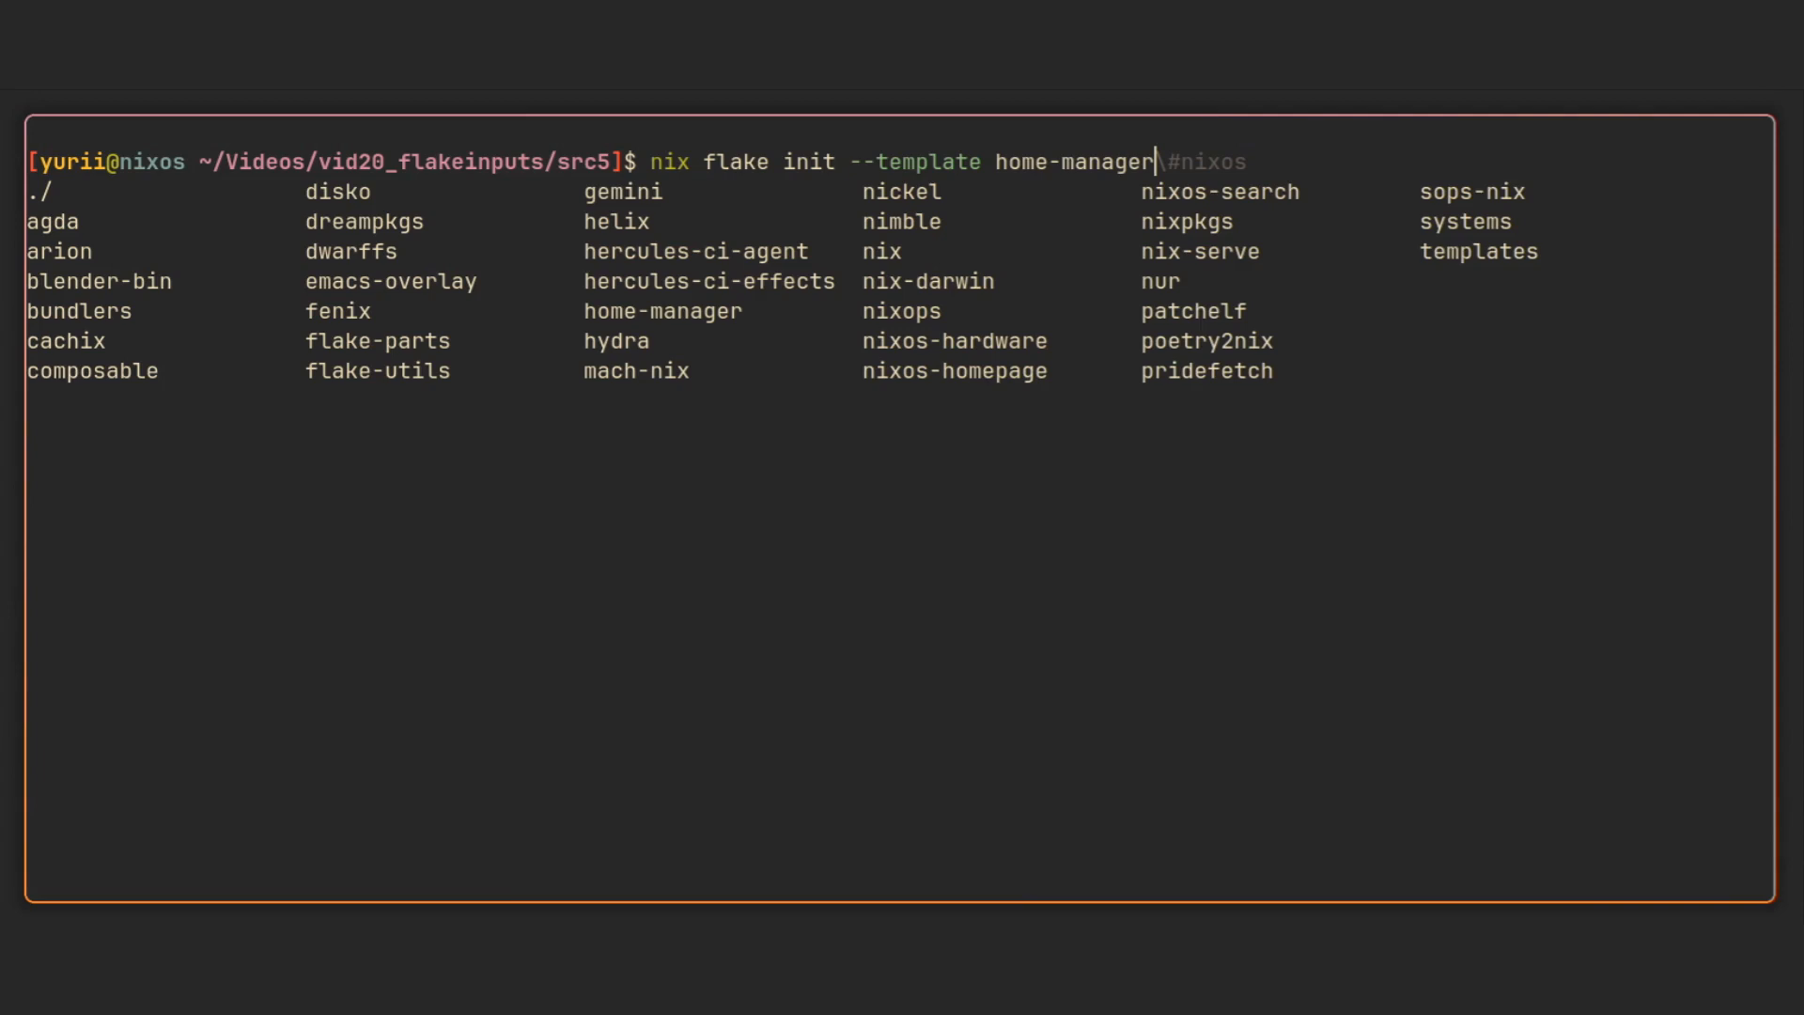
Generate flake.nix from the home-manager#nixos template, list it, and begin editing it in nvim
{"action": "key", "text": "Tab"}
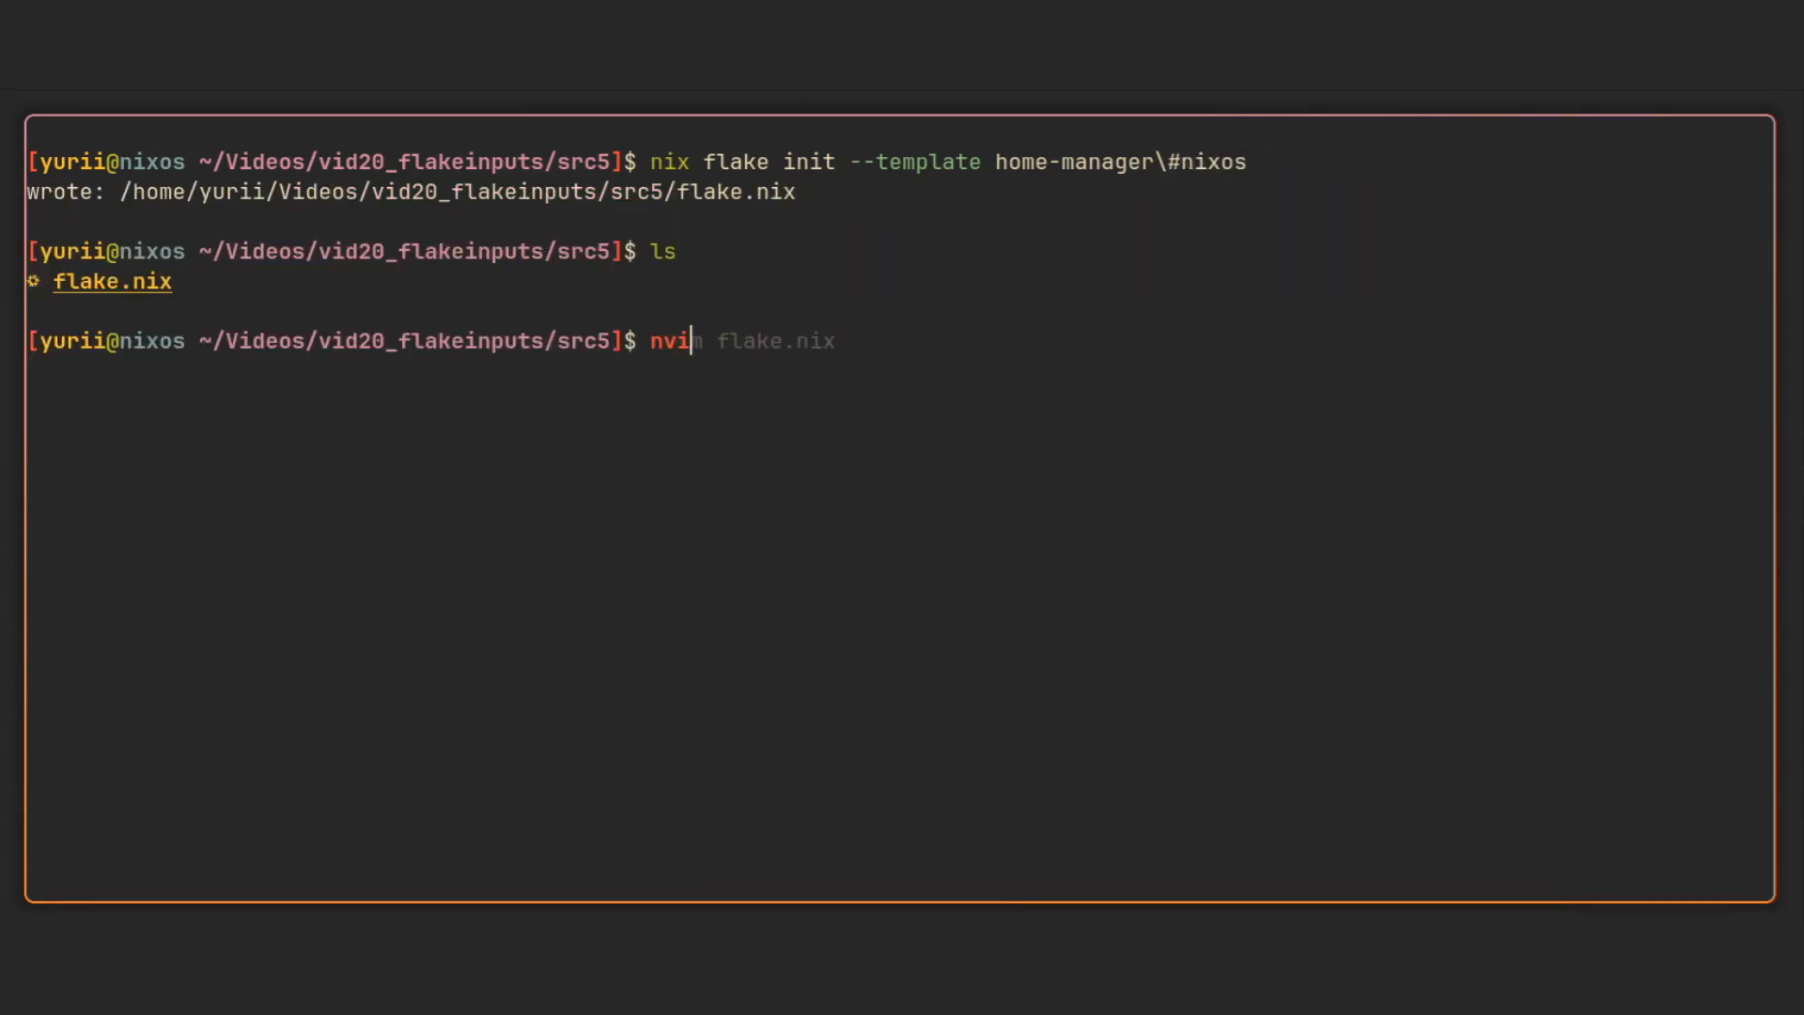
{"action": "key", "text": "Enter"}
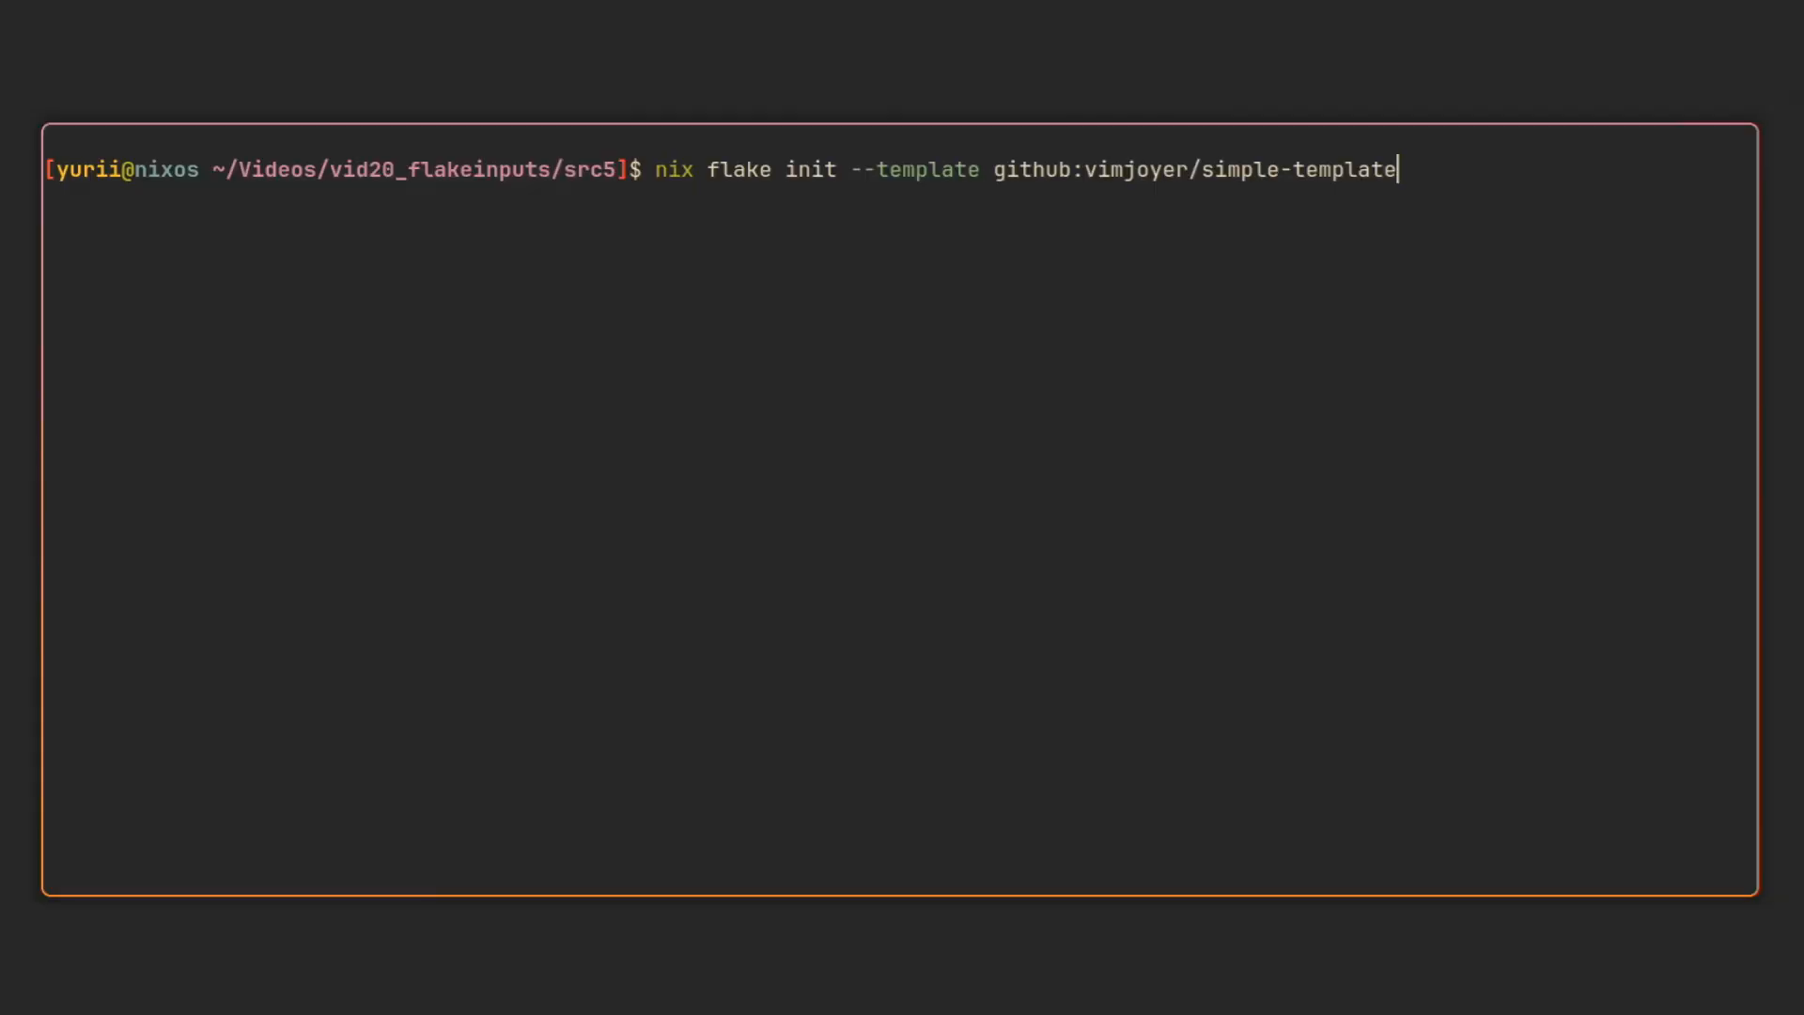
List the files produced by the github:vimjoyer/simple-template flake init
{"action": "type", "text": "ls"}
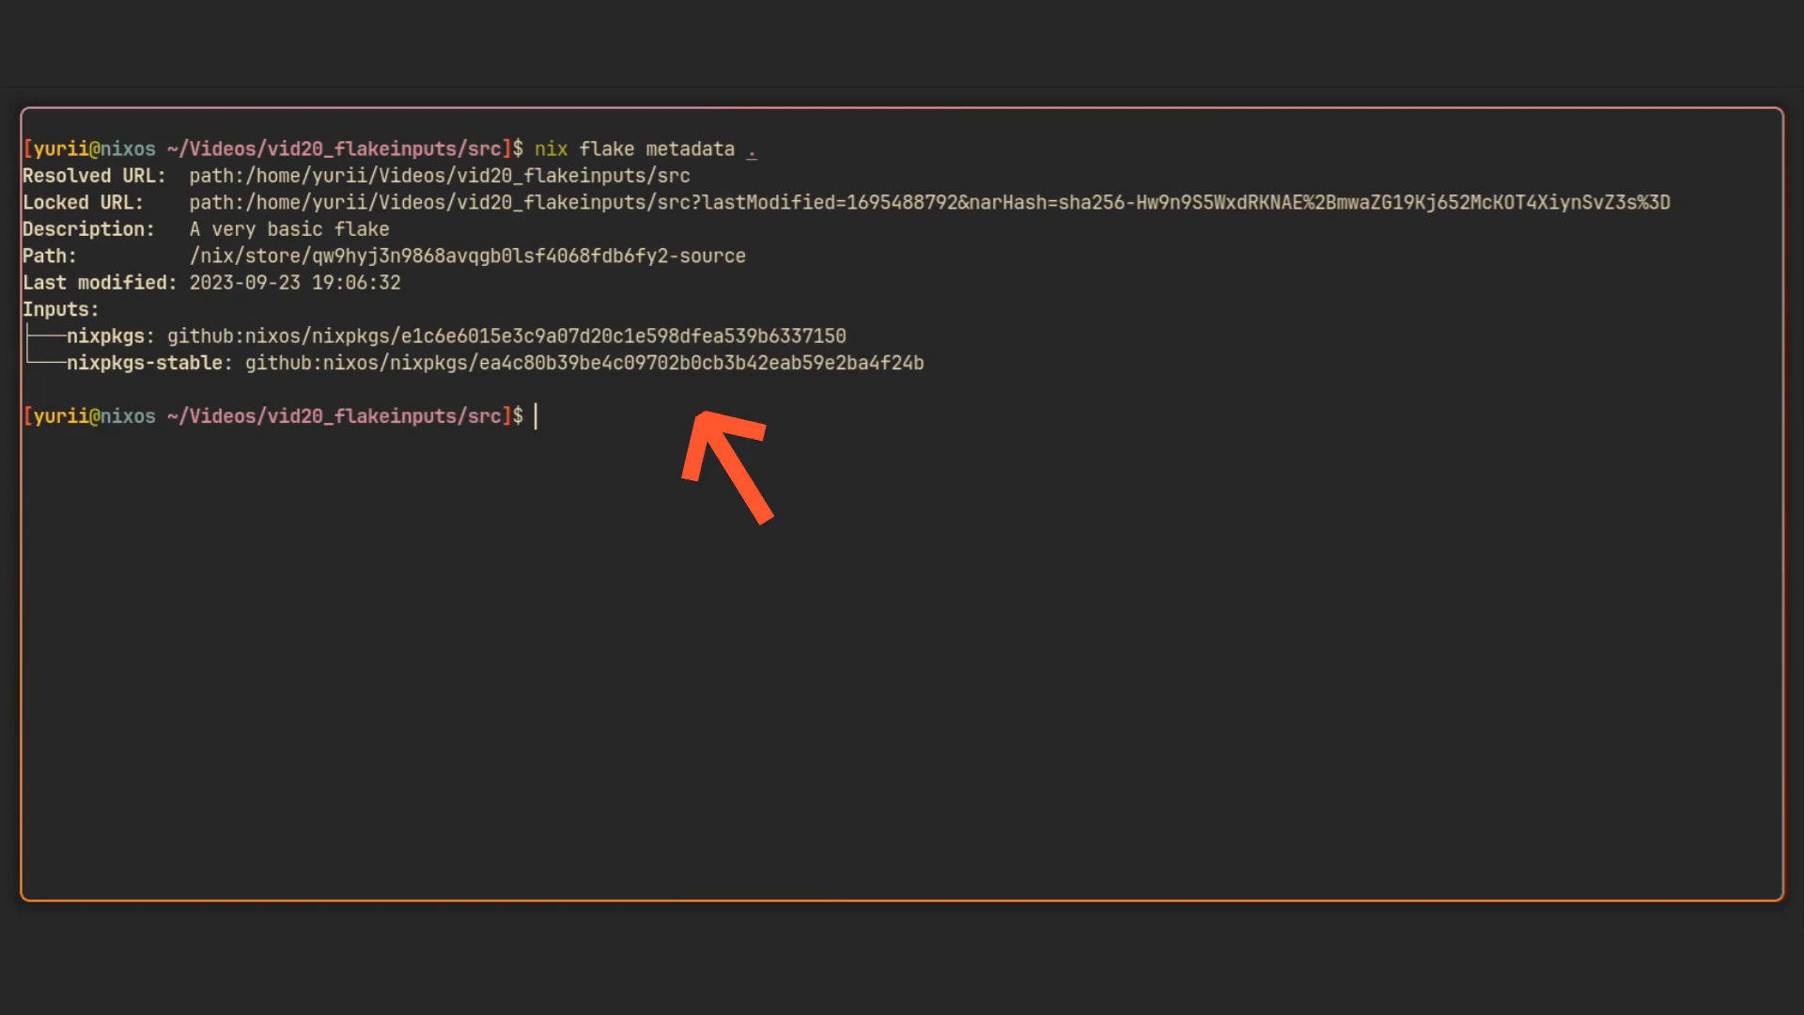
Update only the nixpkgs input with nix flake lock --update-input nixpkgs
{"action": "type", "text": "nix flake lock --update-input nixpkgs"}
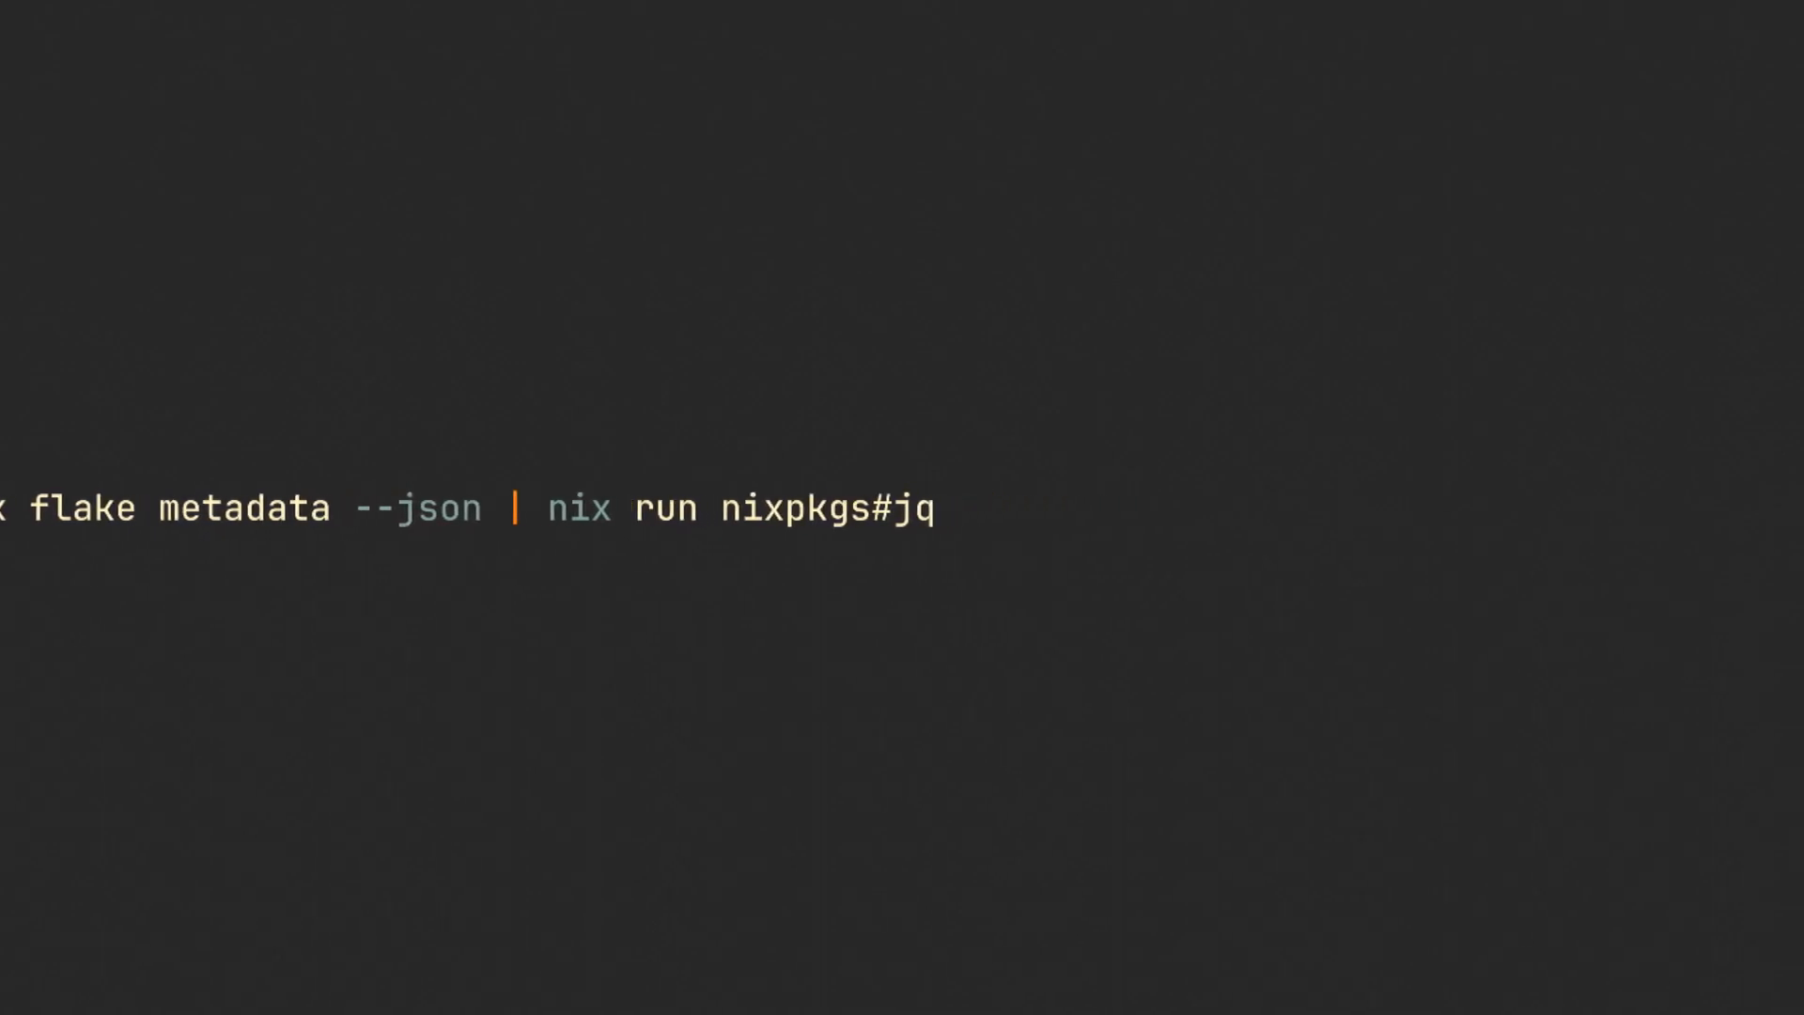
Filter the JSON metadata through nixpkgs#jq with .locks.nodes.root.inputs[] to list input names
{"action": "type", "text": "\".locks.nodes.root.inputs[]\""}
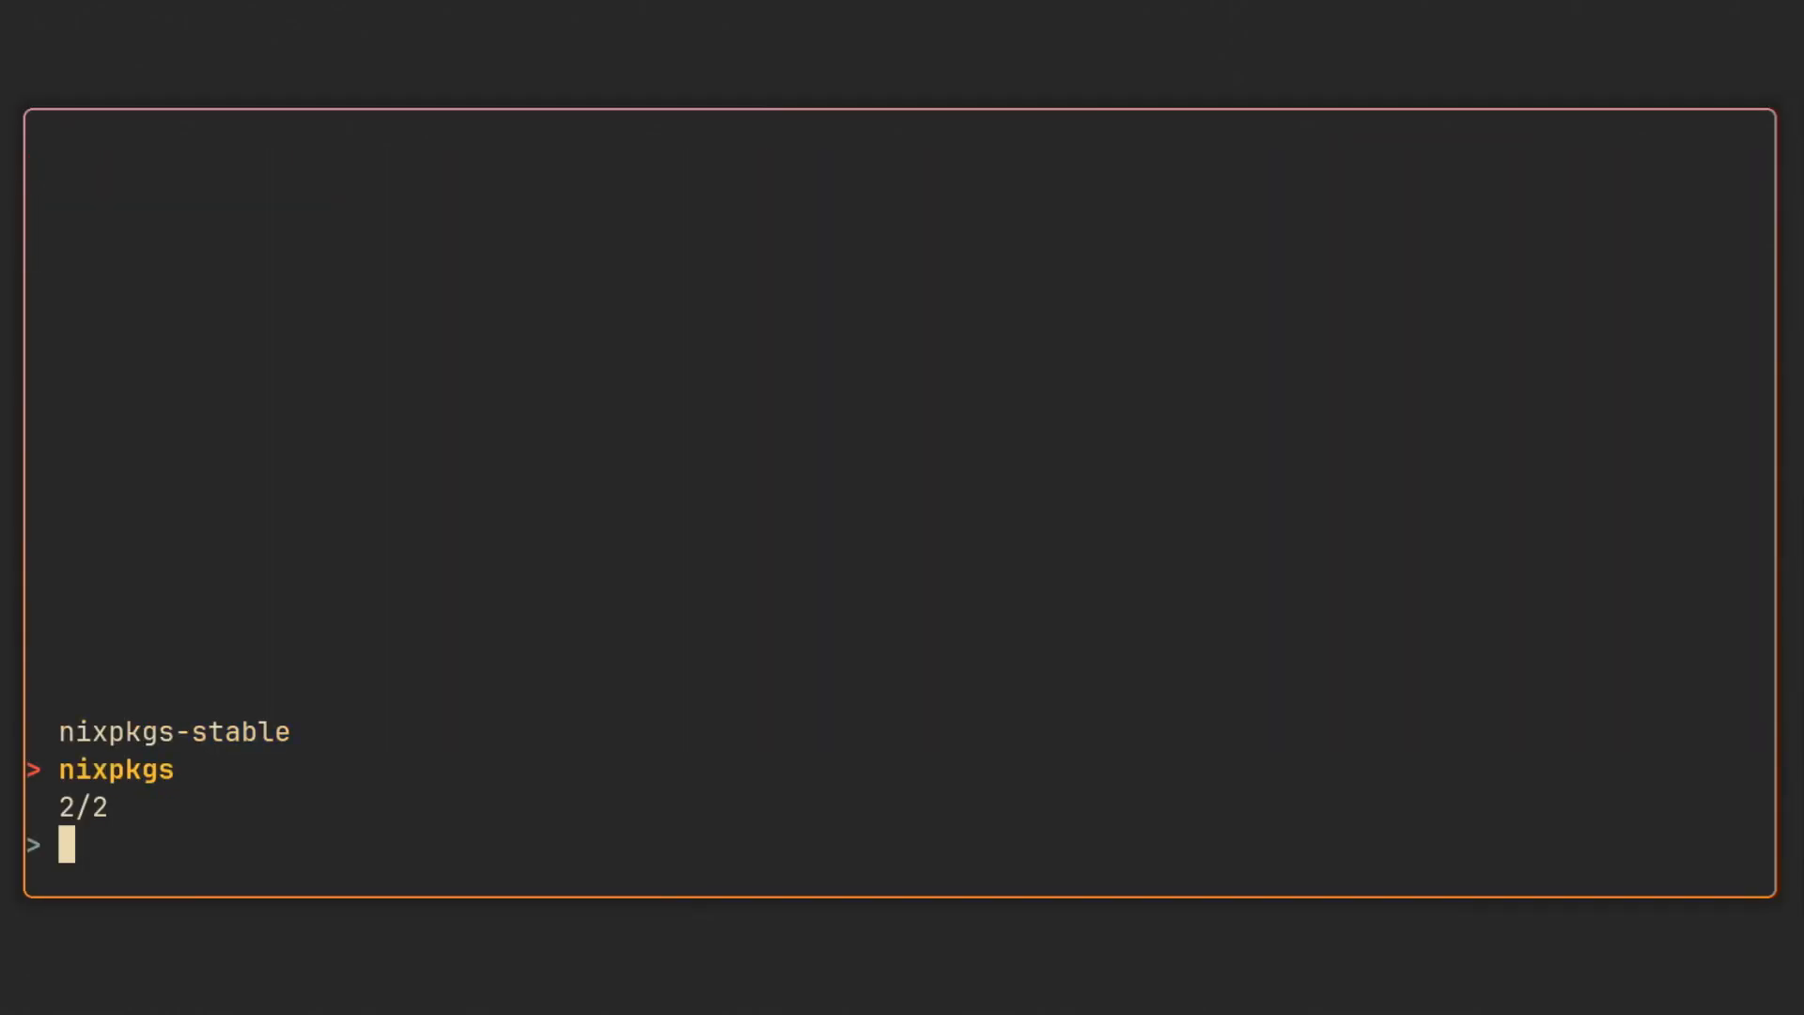
Select nixpkgs in the fzf picker as the input to update
{"action": "key", "text": "Enter"}
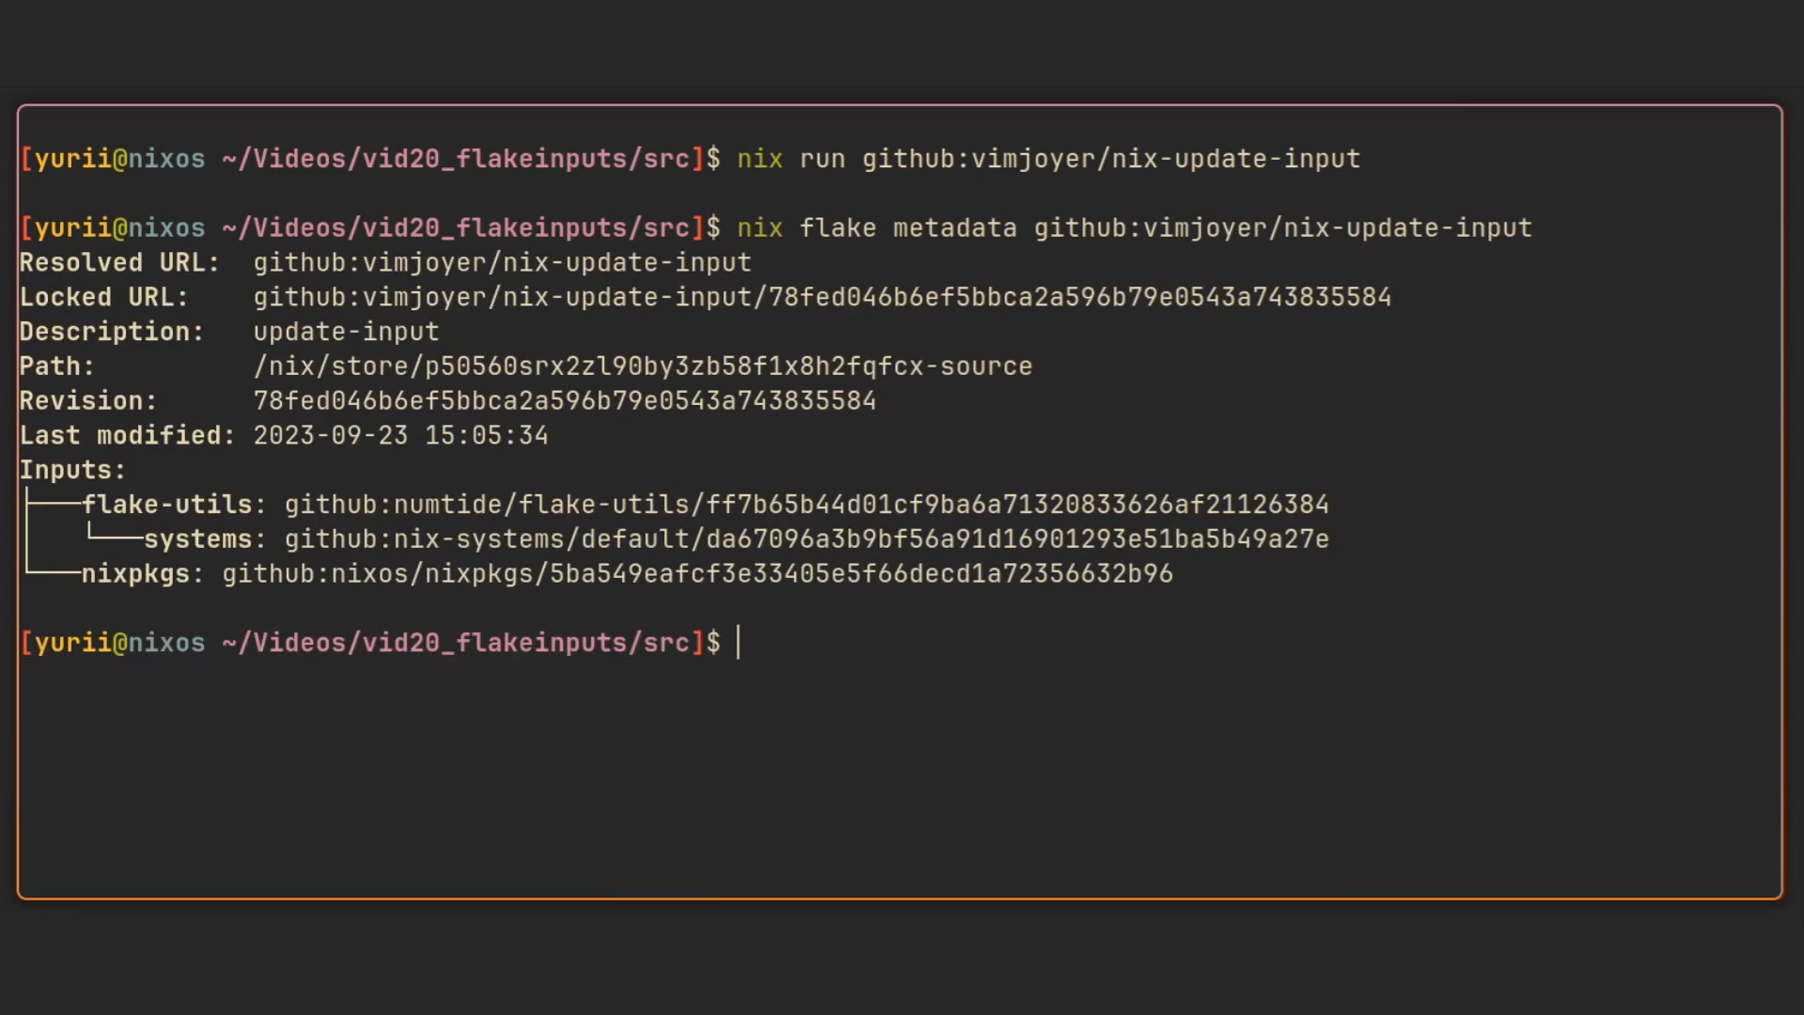
Begin the nix command for github:vimjoyer/nix-update-input, with the metadata command suggested
{"action": "type", "text": "nix"}
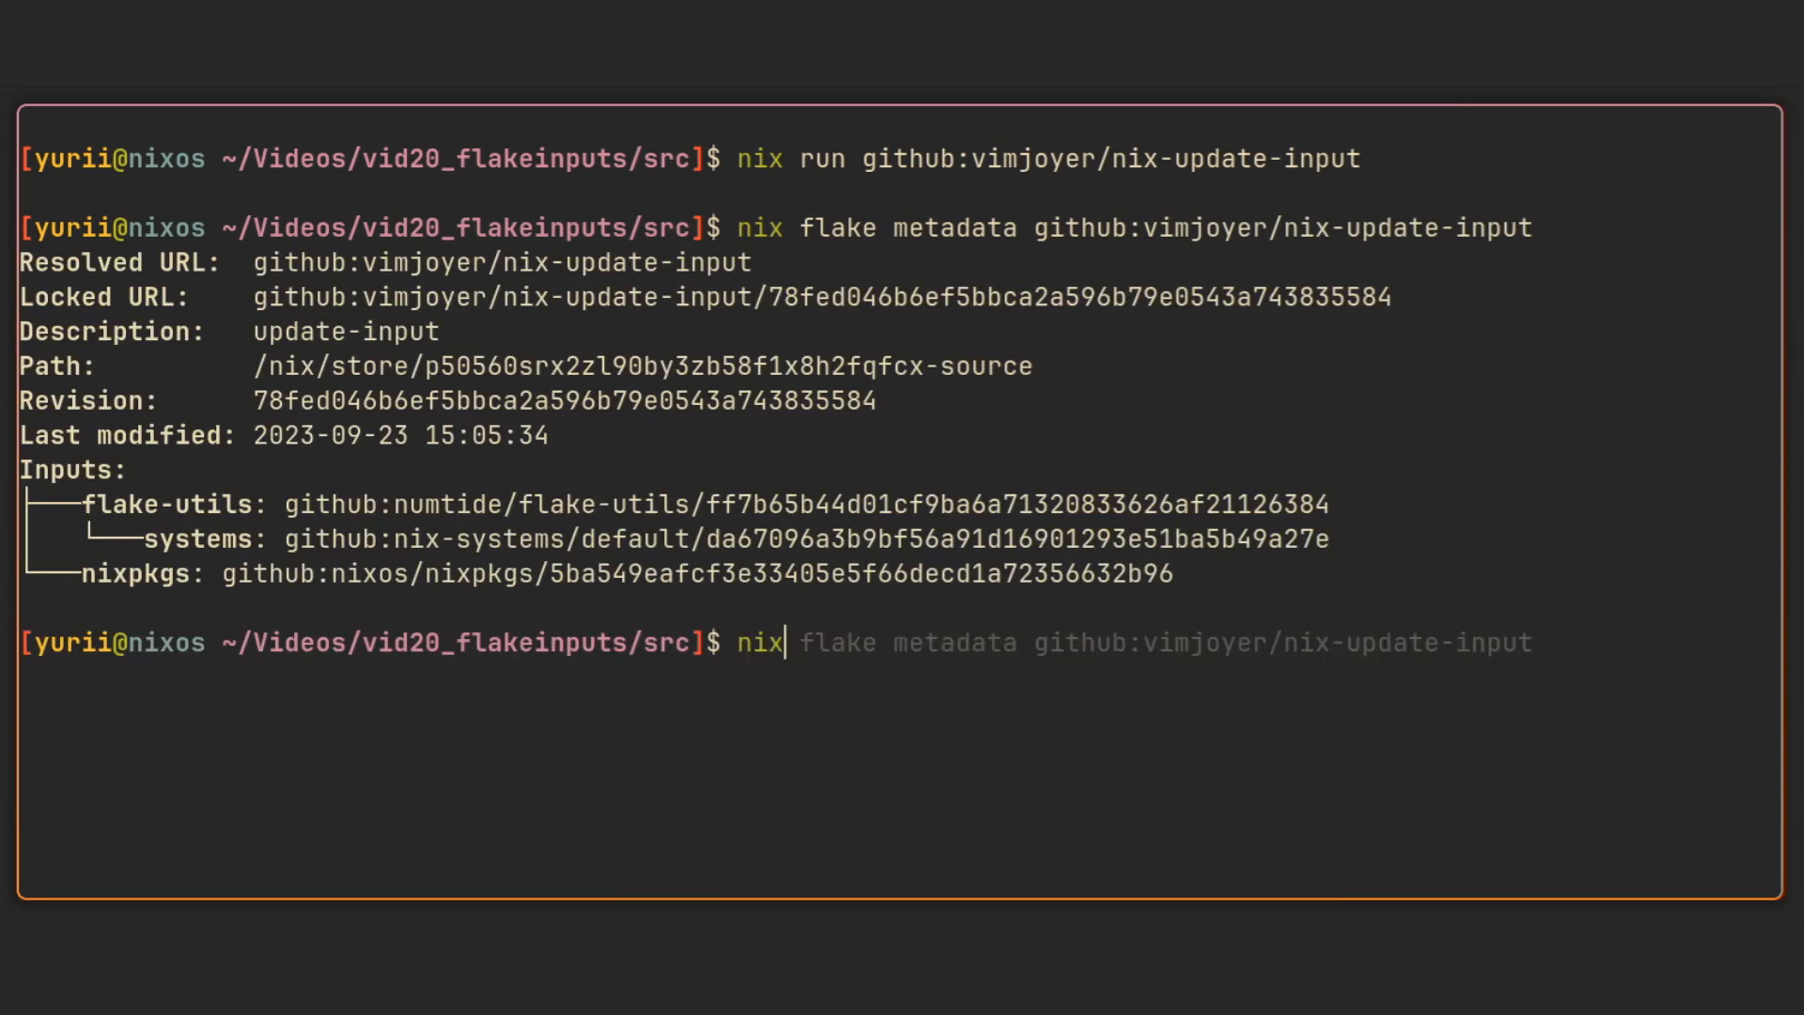